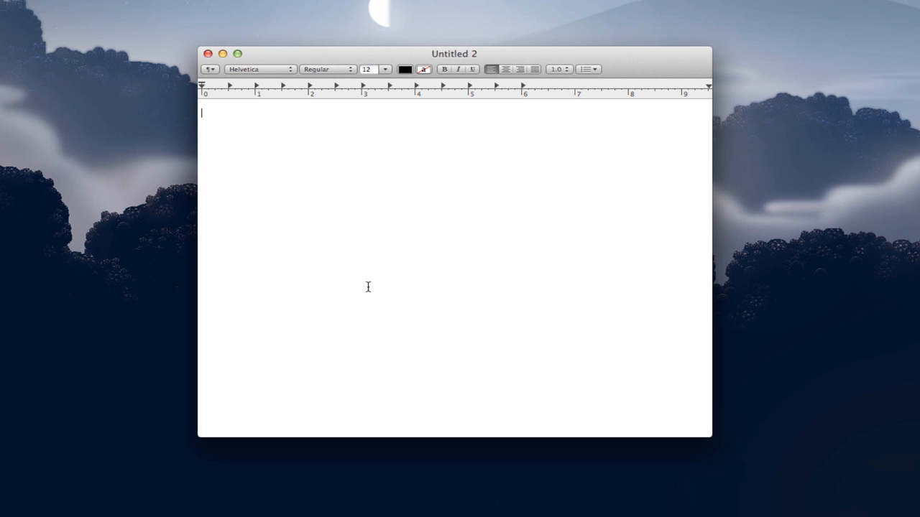
Step: Write 'Yes, there is seriously text expansion built into Mountain Lion.' in the blank document
text(Yes, there is seriously text expansion built into Mountain Lion.)
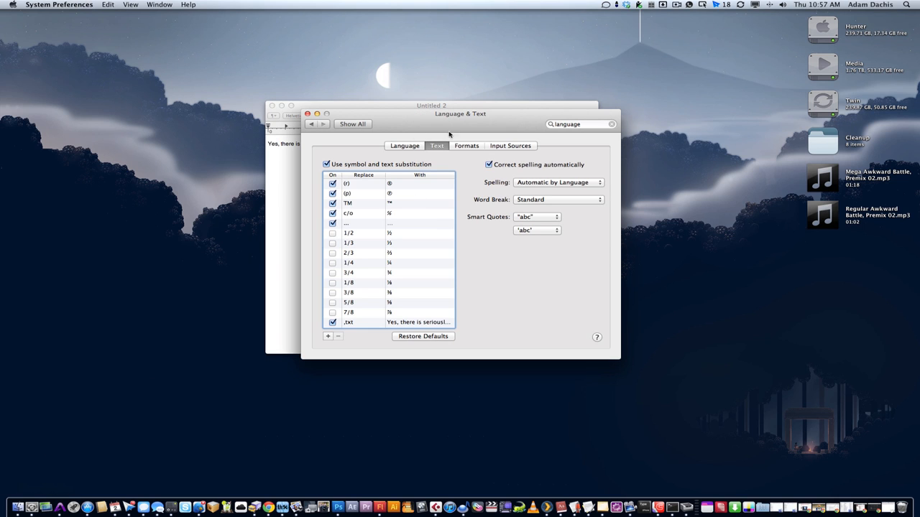
Step: Return from Language & Text to the overview of all preference panes via Show All
click(353, 123)
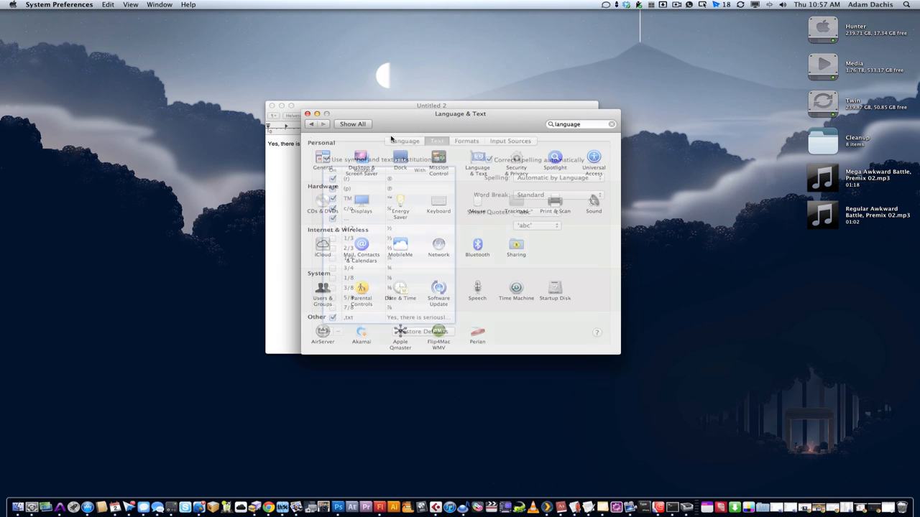
click(352, 124)
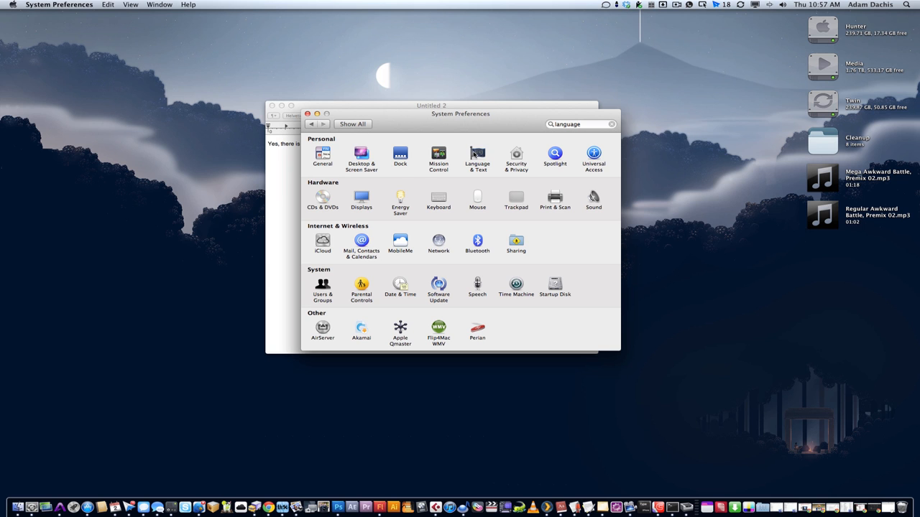
Step: Reopen Language & Text on its Replace/With substitution list and review the entries
click(478, 154)
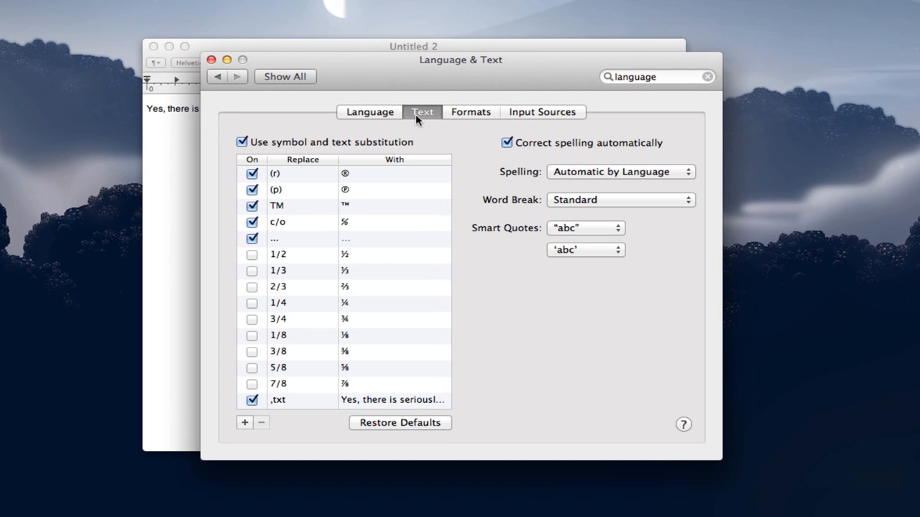
mouse_move(324, 148)
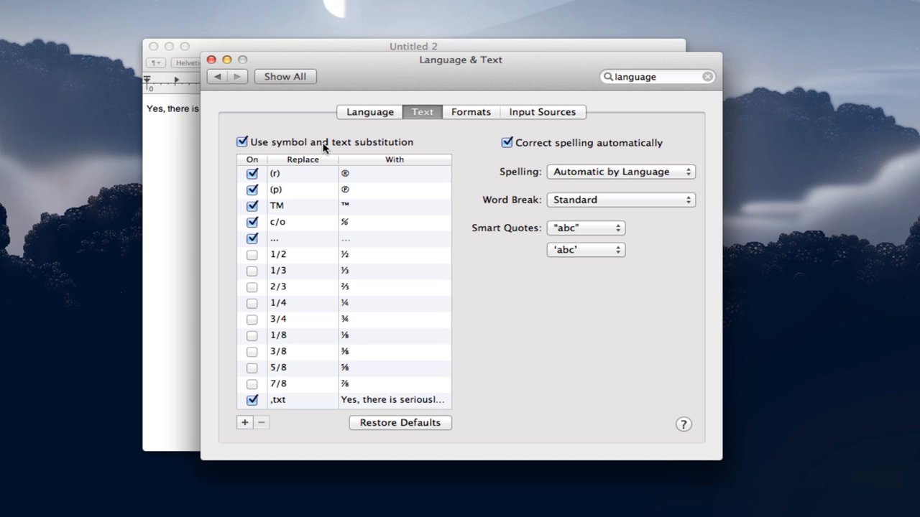
mouse_move(332, 216)
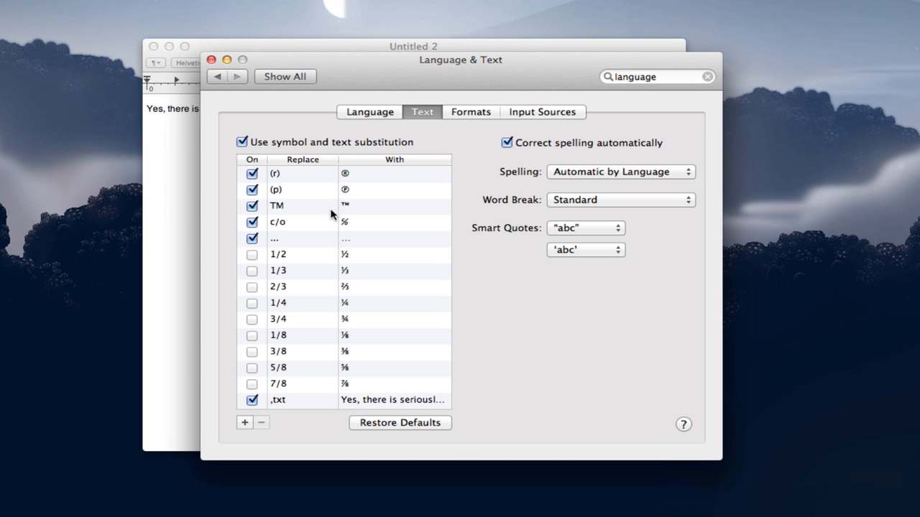
scroll(up, 3)
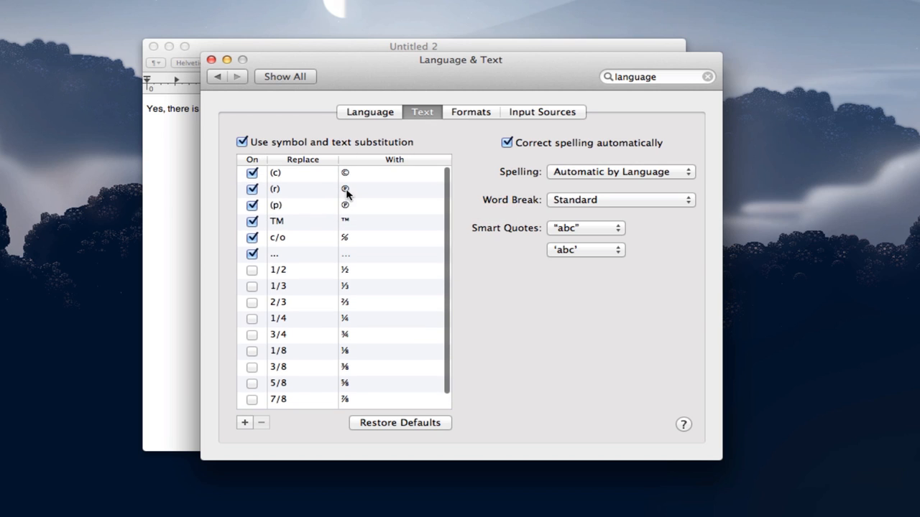
scroll(down, 3)
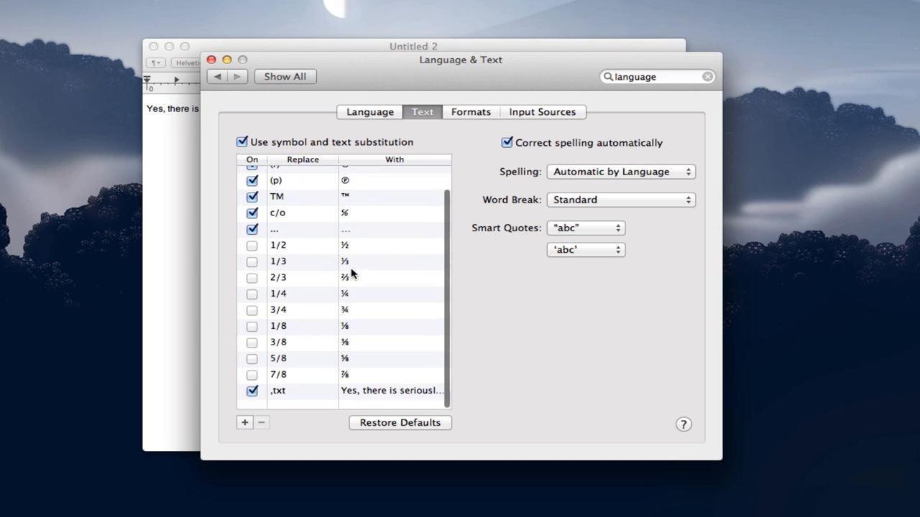
scroll(up, 3)
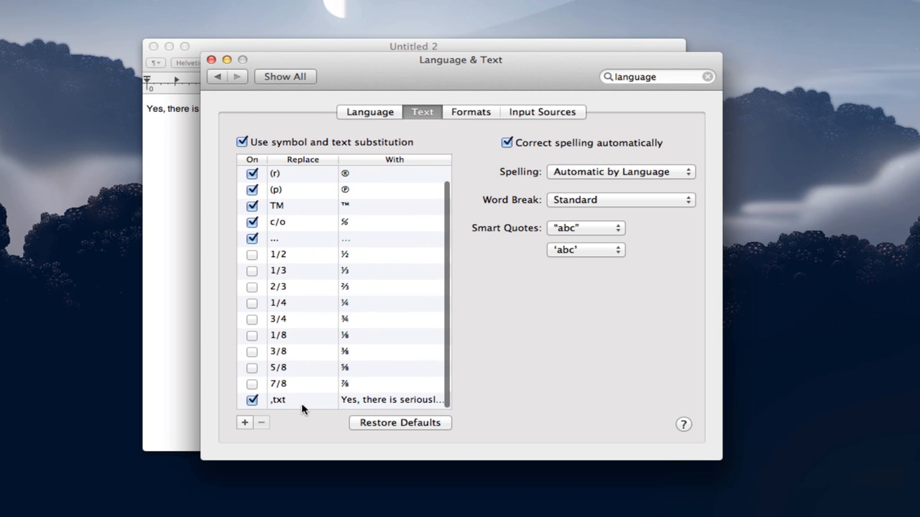
mouse_move(422, 403)
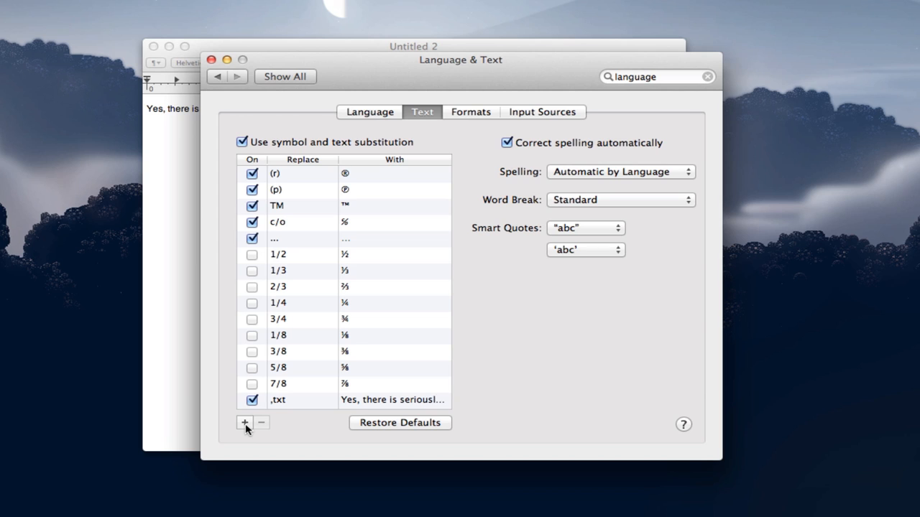
Step: Add a new substitution ',phone' that expands to the phone number 323-655-555
click(245, 422)
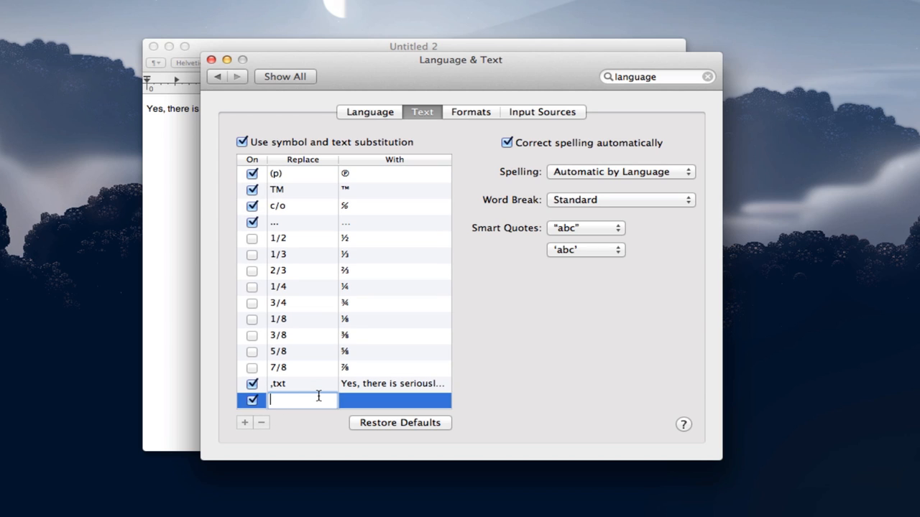
text(.phone)
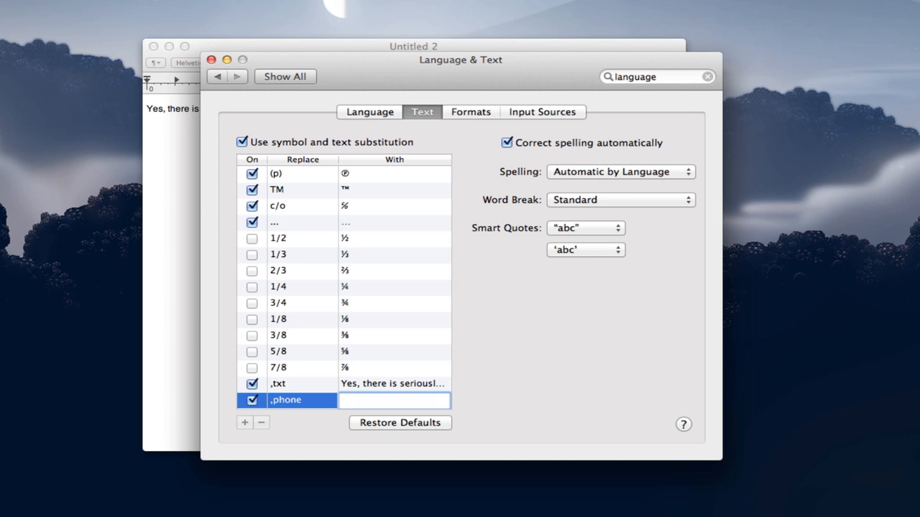
text(323-6)
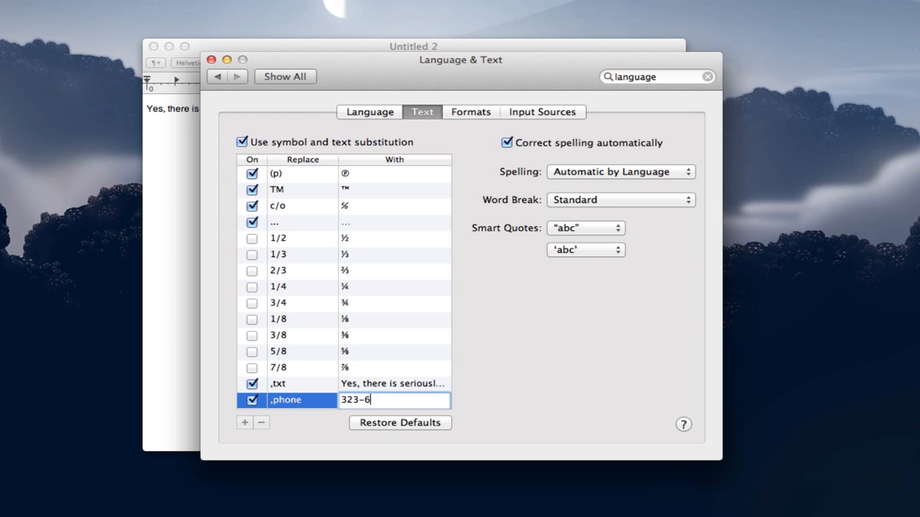
text(55-555)
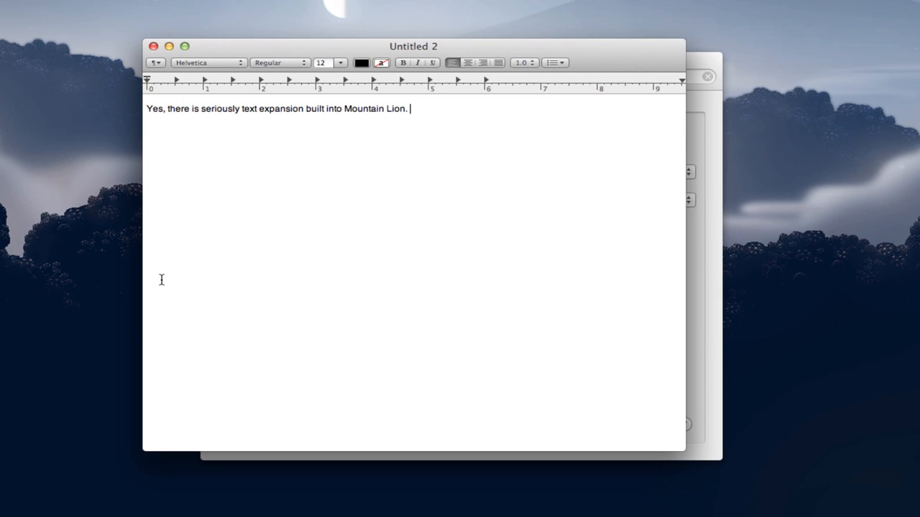
text(323-555-5550)
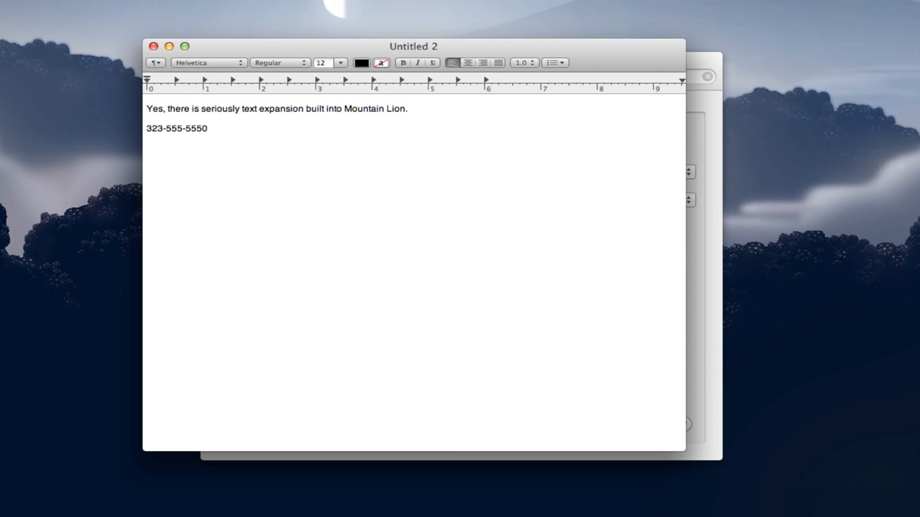
mouse_move(537, 308)
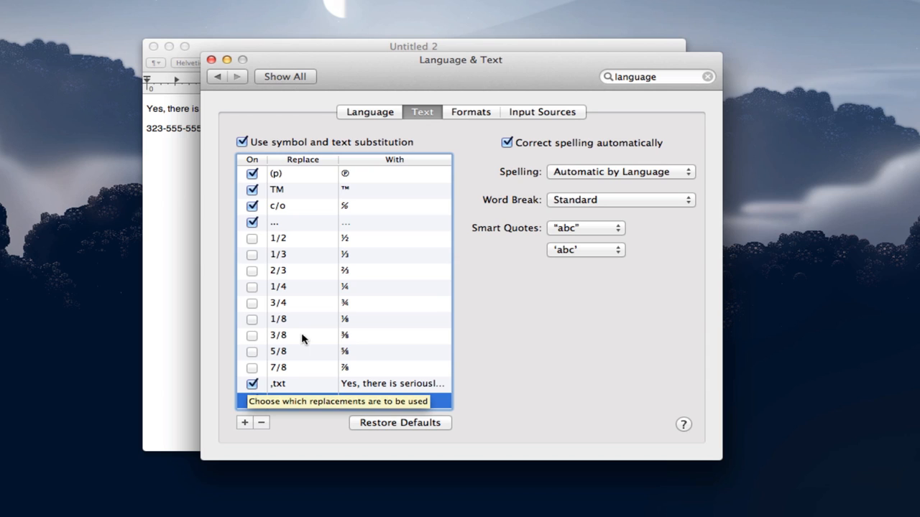
mouse_move(314, 350)
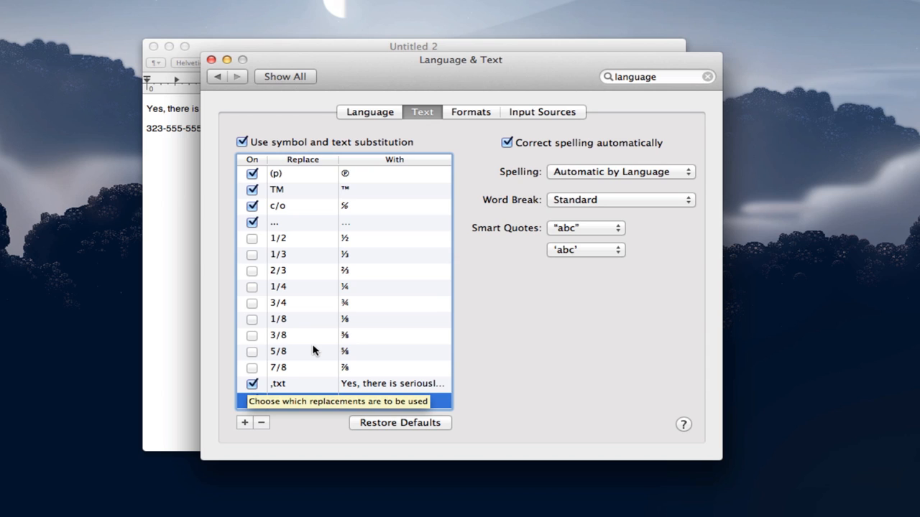